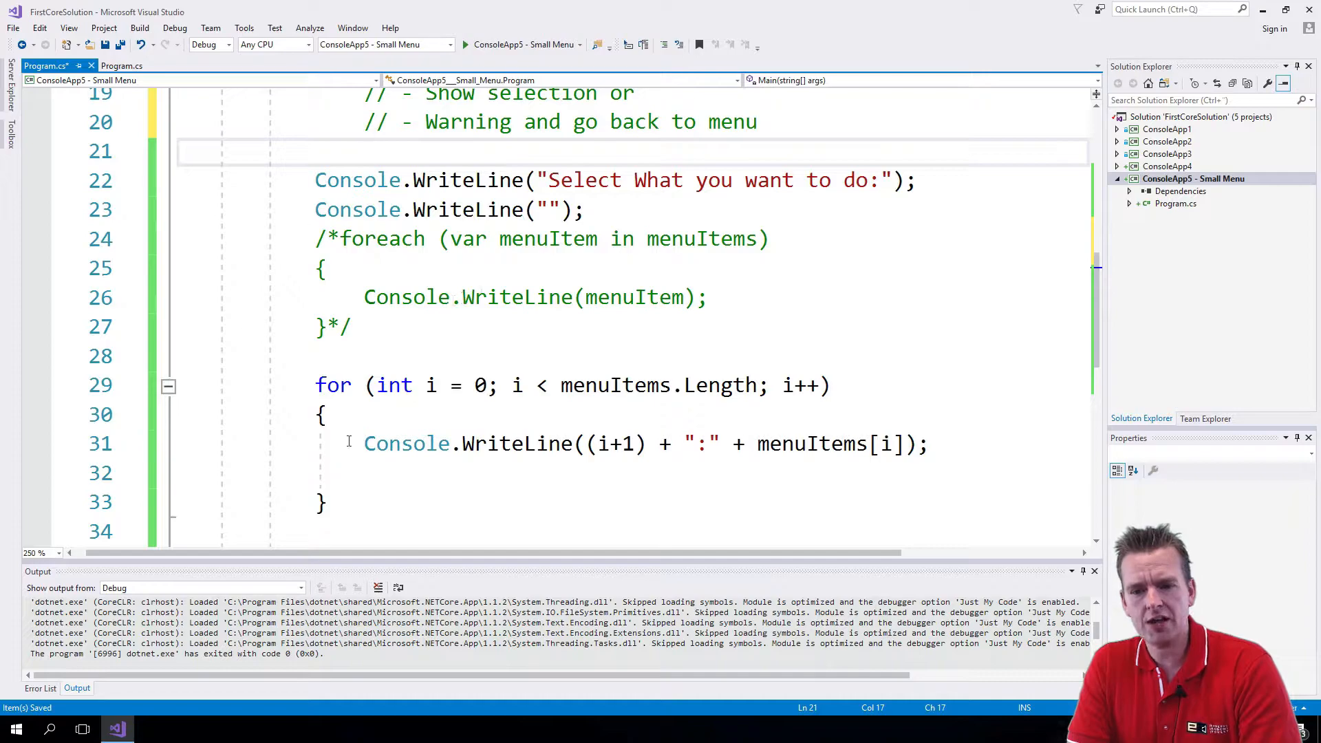
Write the call ShowMenu(menuItems); in Main above the menu-printing code
scroll("down", 3)
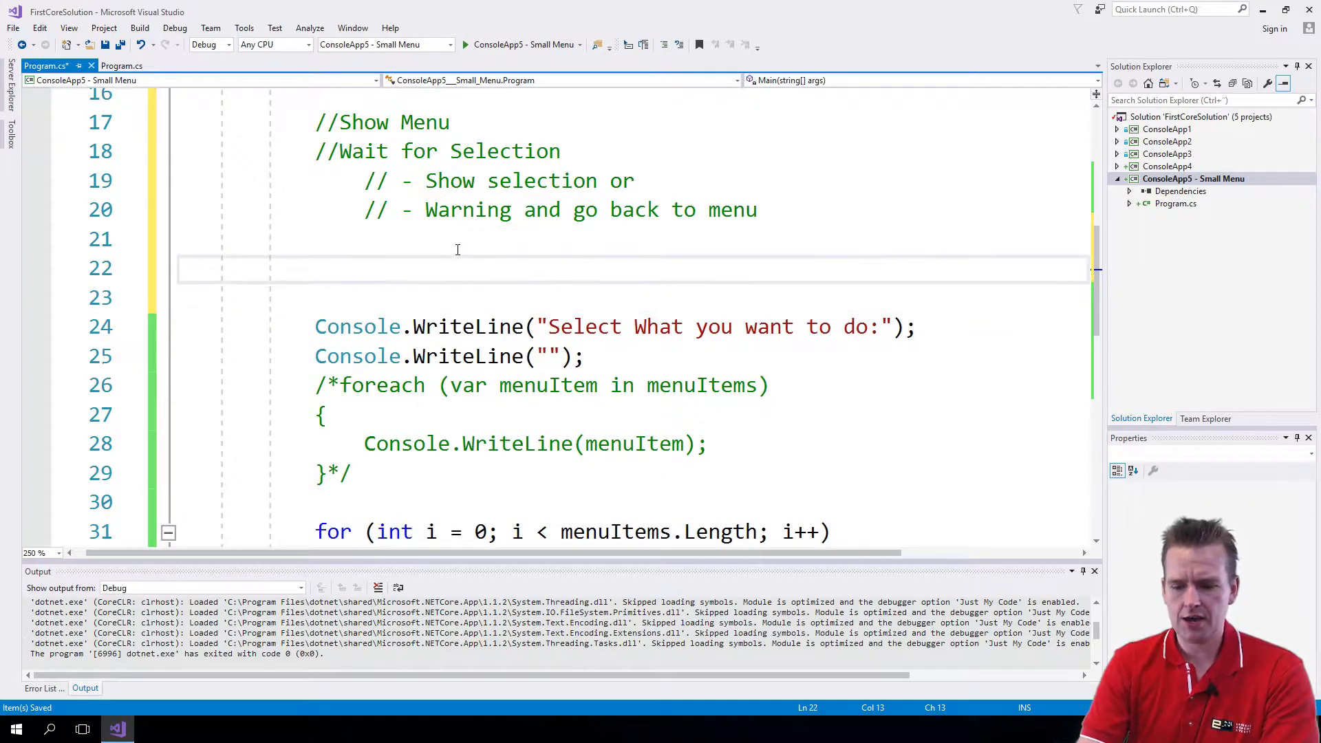
type("ShowMenu()")
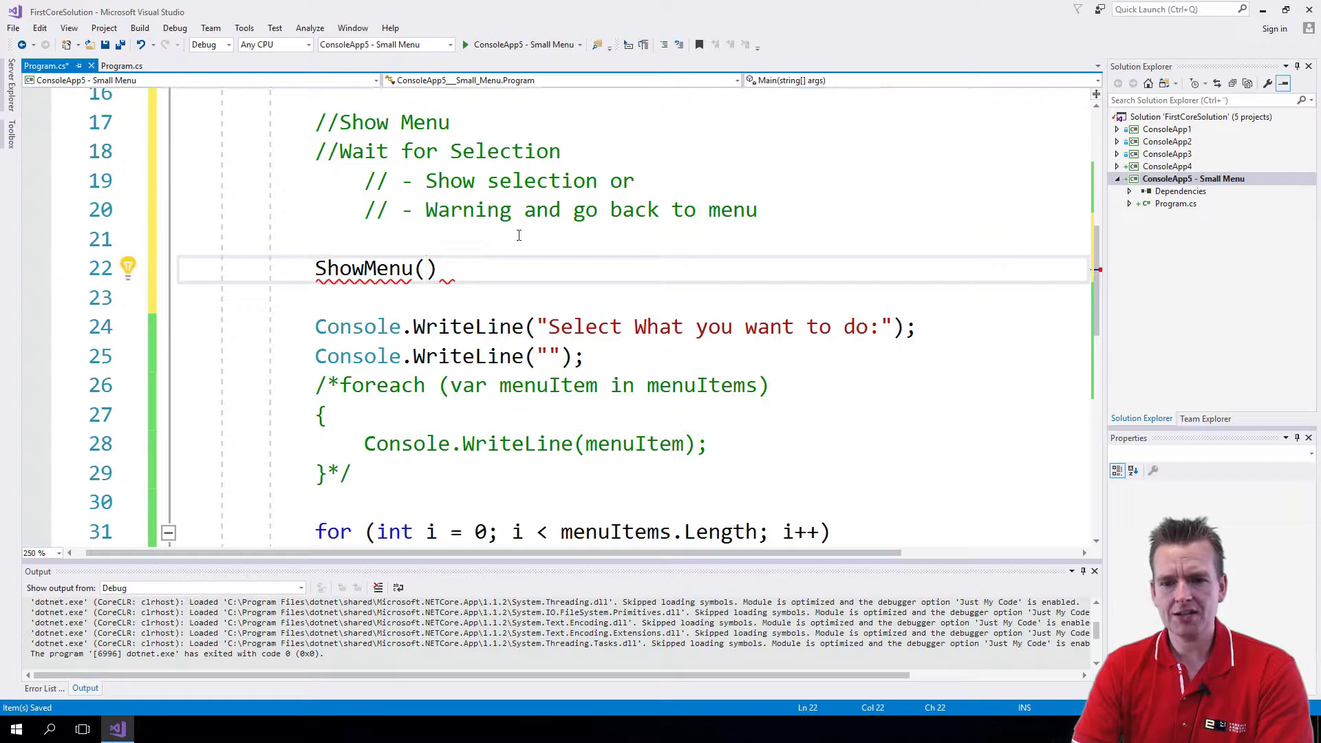
type("menu")
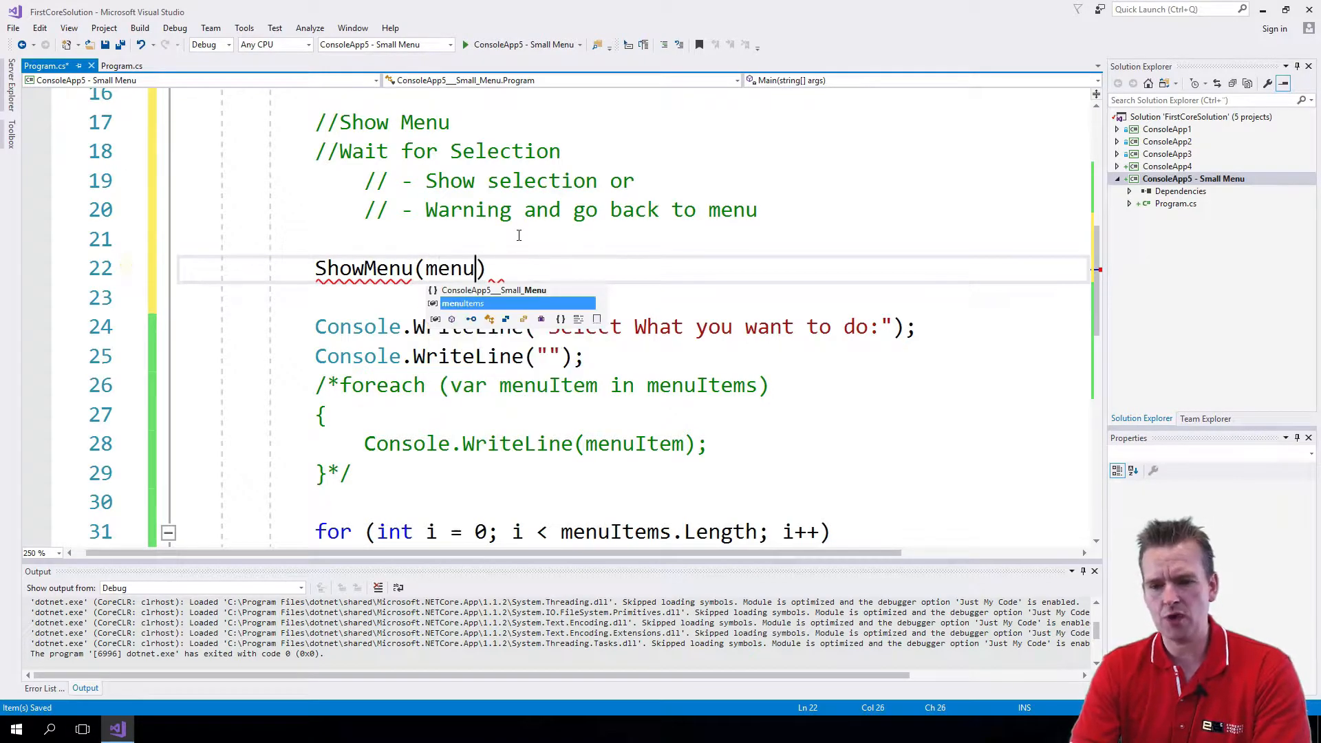
type("Items);")
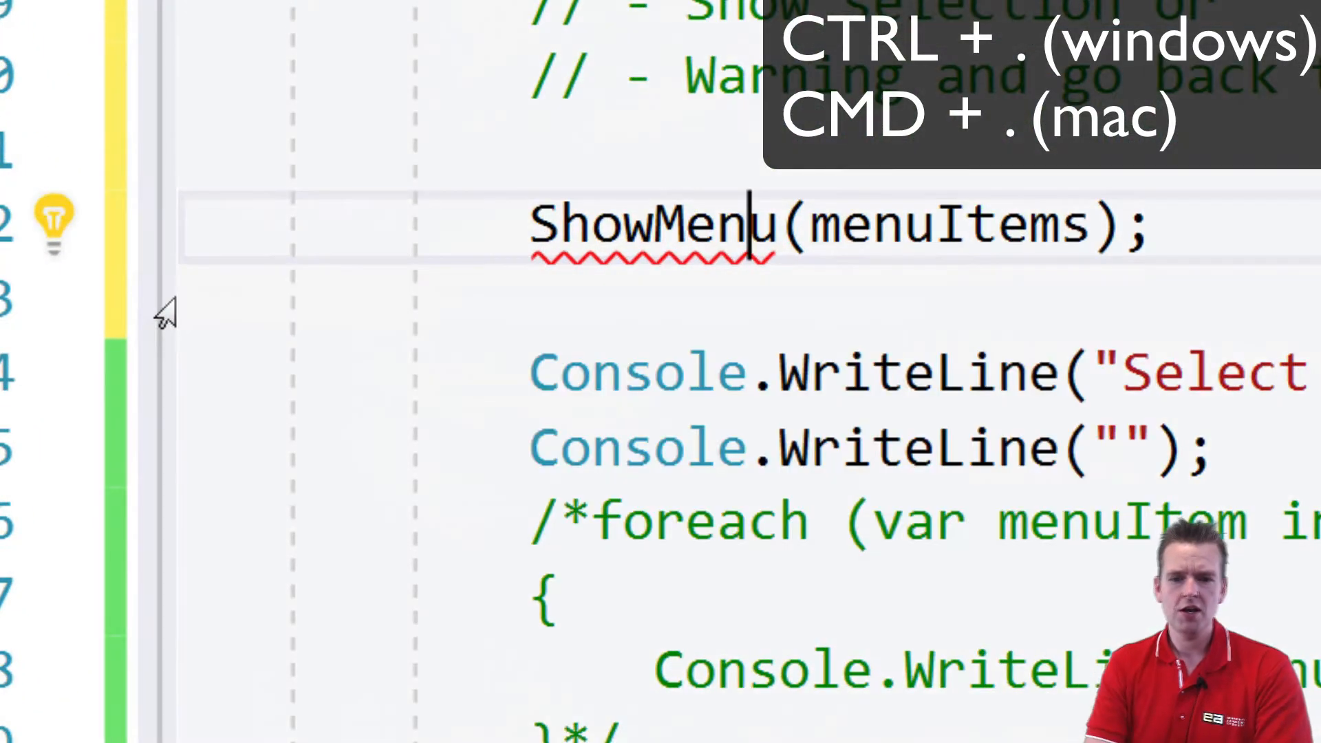
Generate the missing Program.ShowMenu method stub via quick actions (Ctrl+.)
key("ctrl+.")
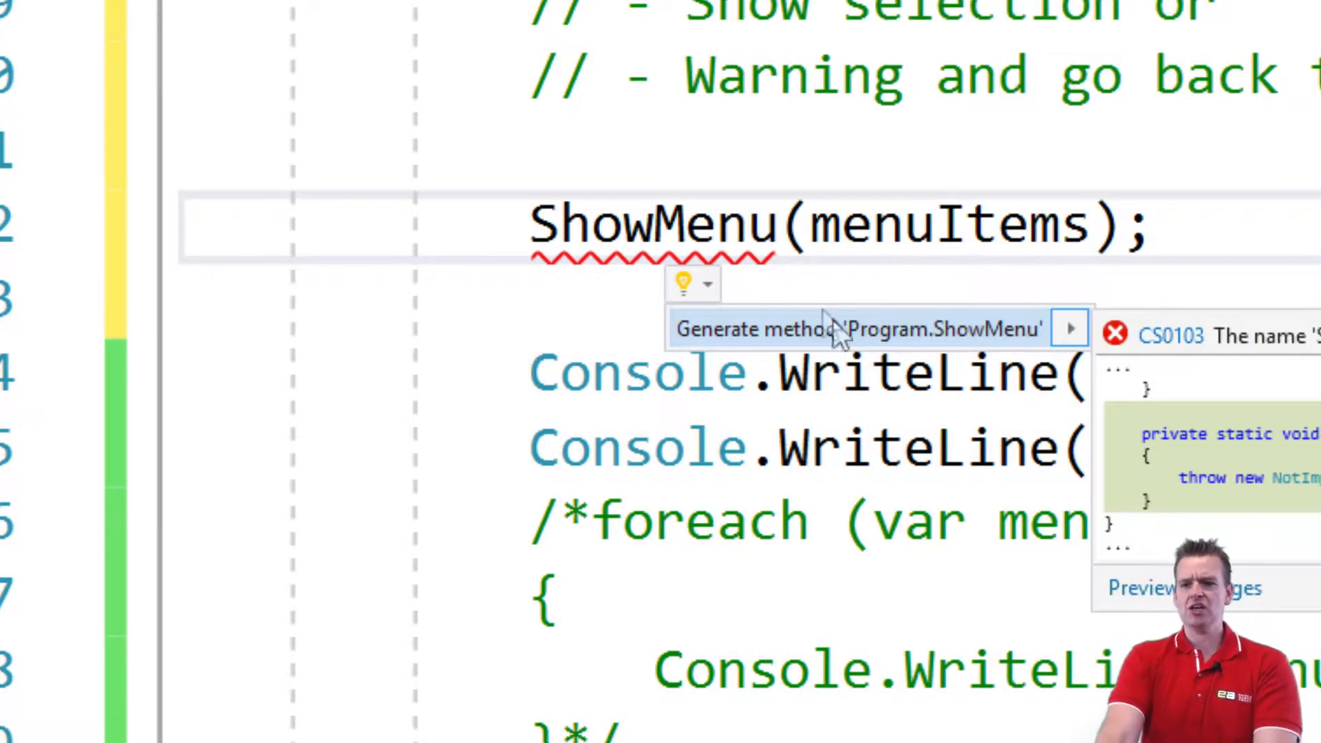
mouse_move(876, 344)
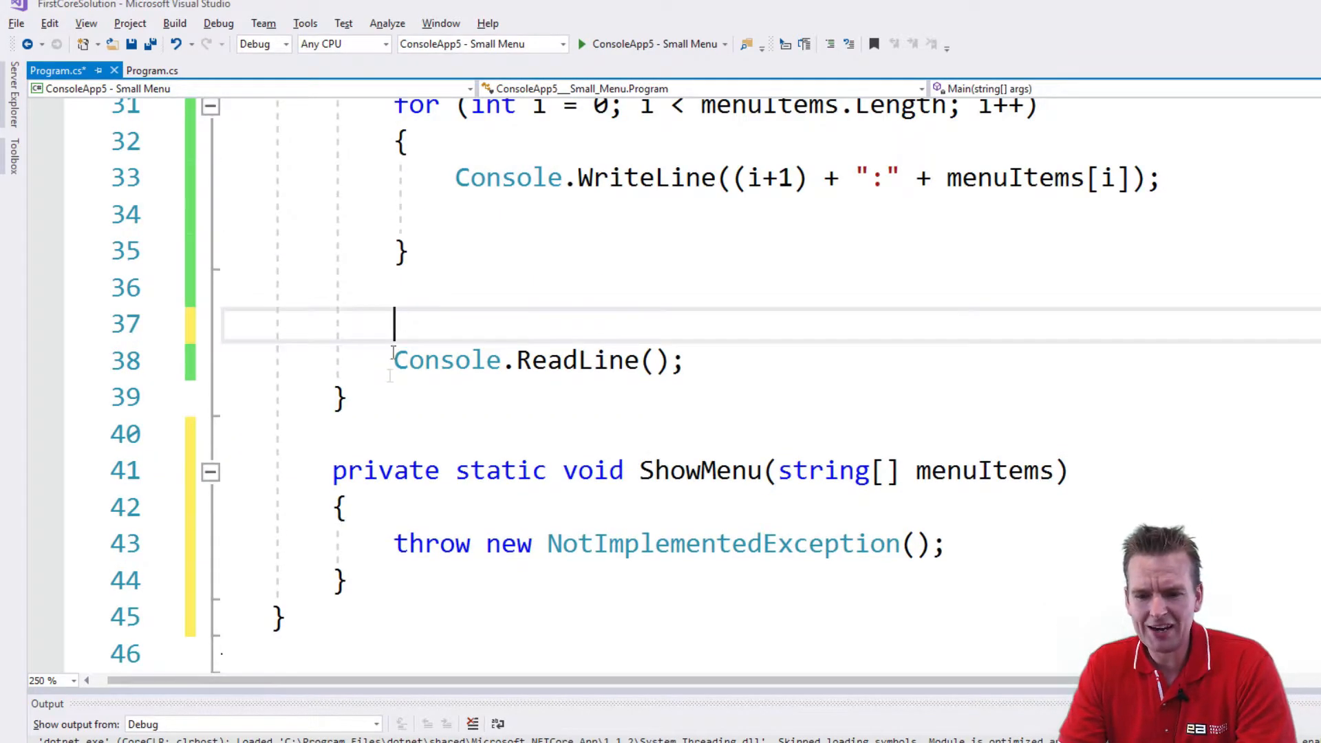
Add Console.Clear(); to ShowMenu and move Main's menu-printing lines into it
type("Console.Clear();")
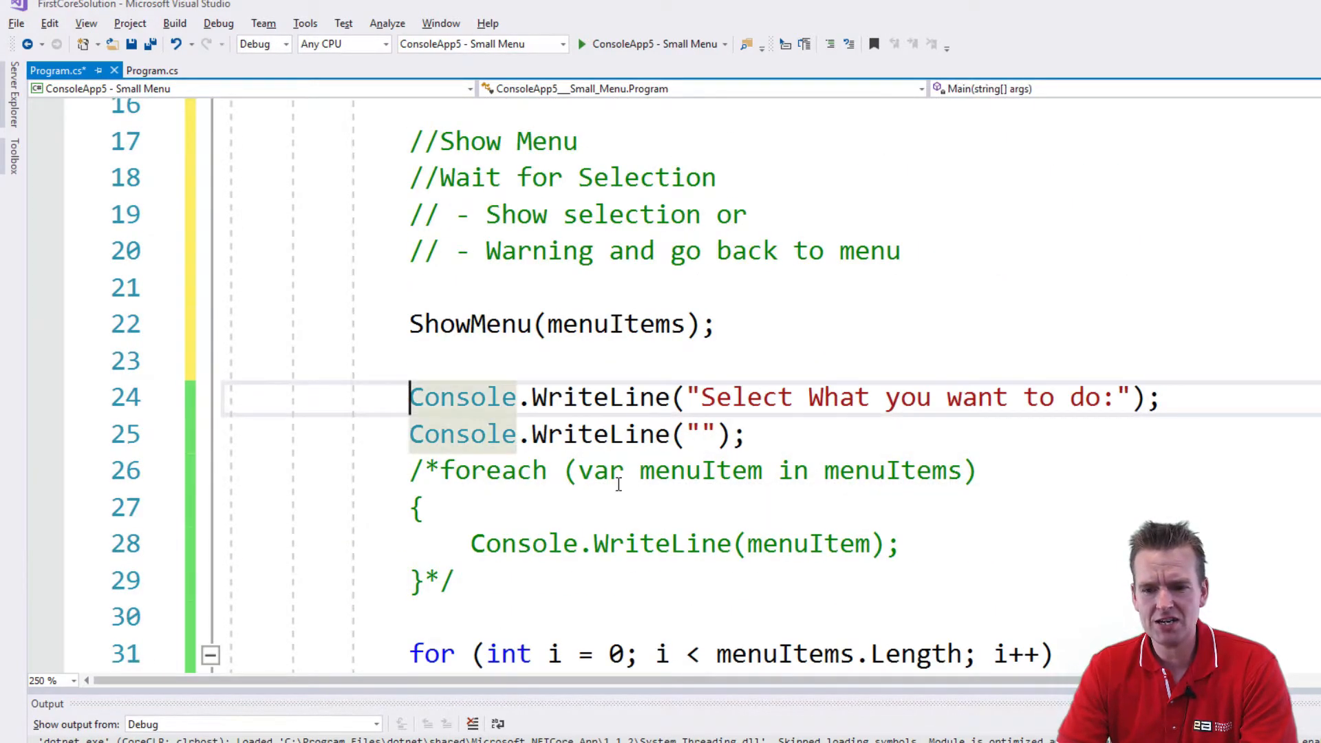
scroll("down", 3)
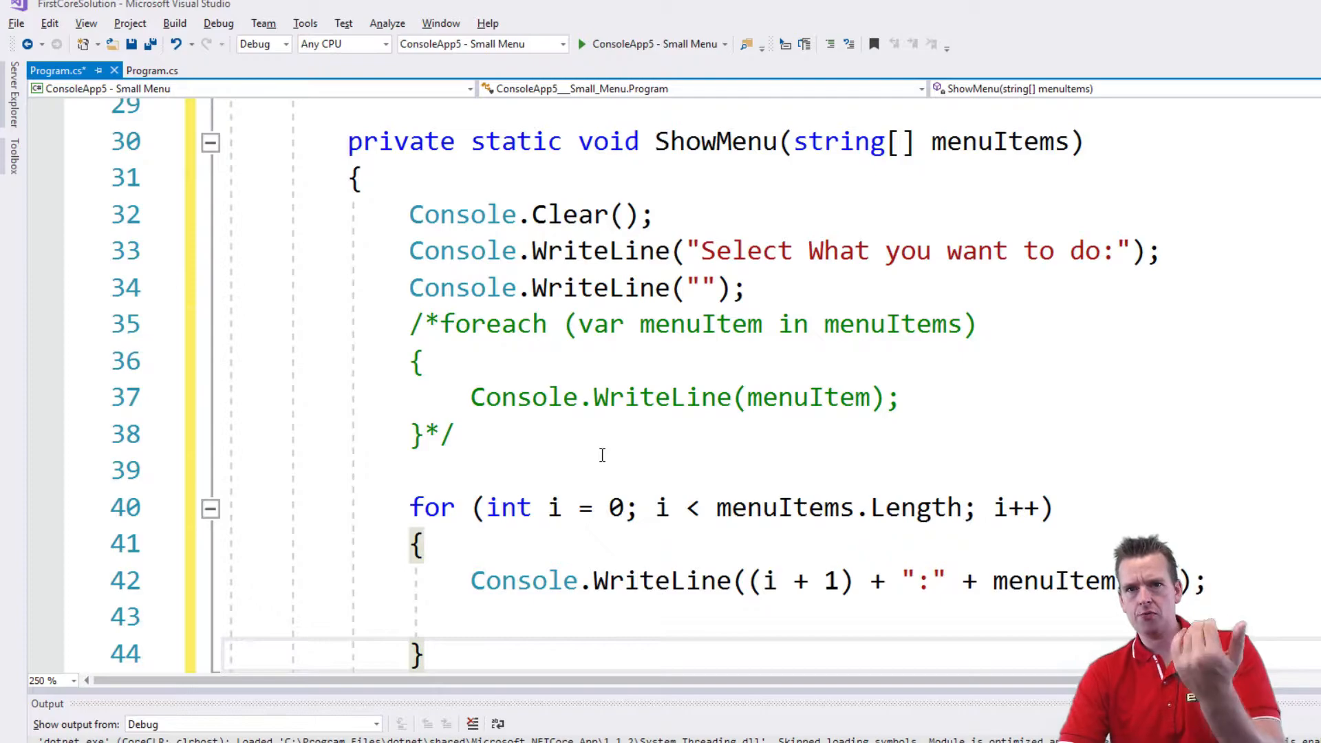
left_click_drag(411, 325, 411, 471)
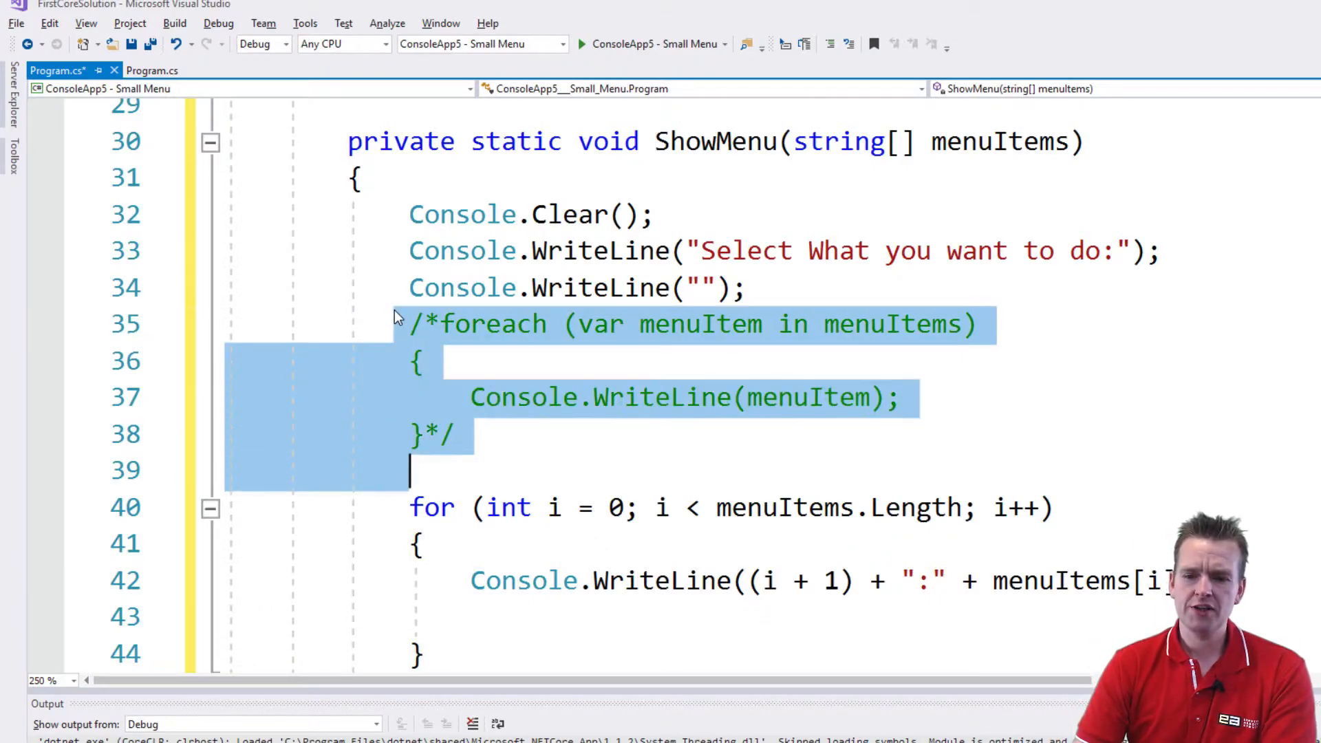
left_click(410, 506)
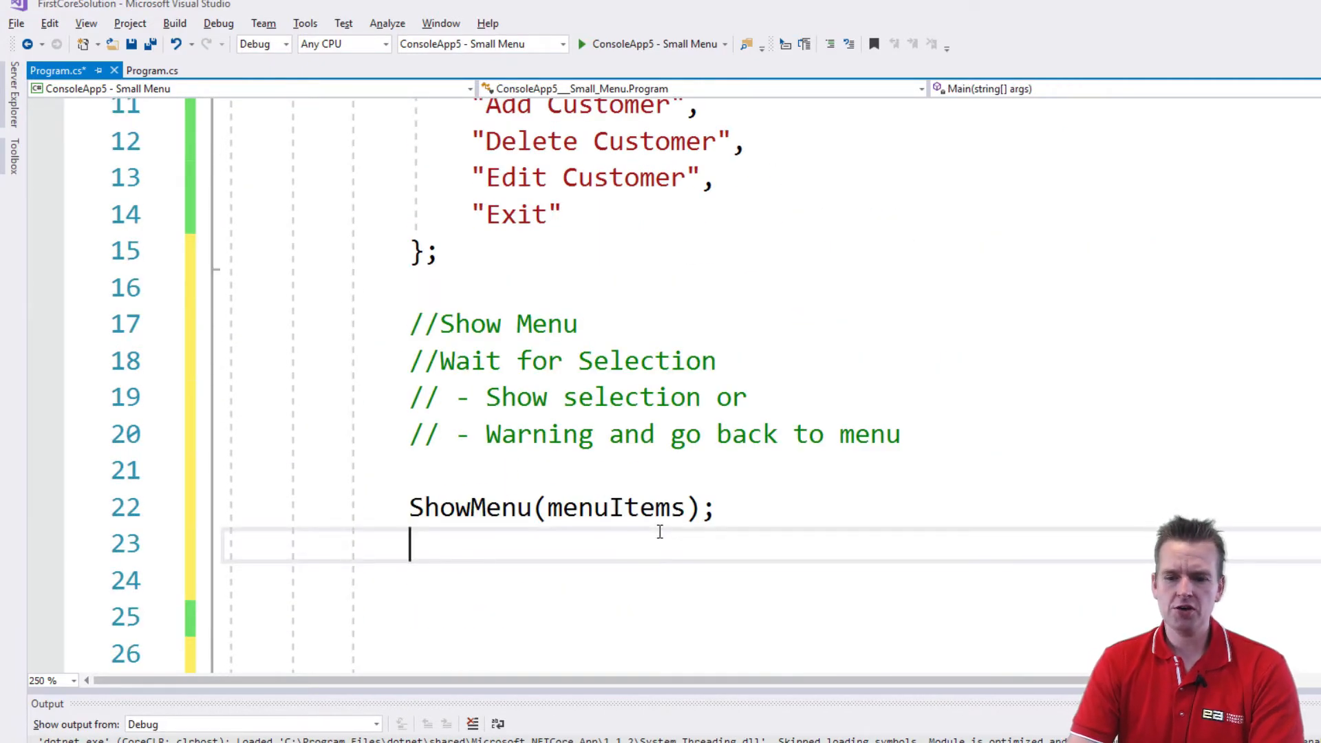
Add Console.ReadLine(); and a second ShowMenu(menuItems); call in Main
type("Console.ReadLine();")
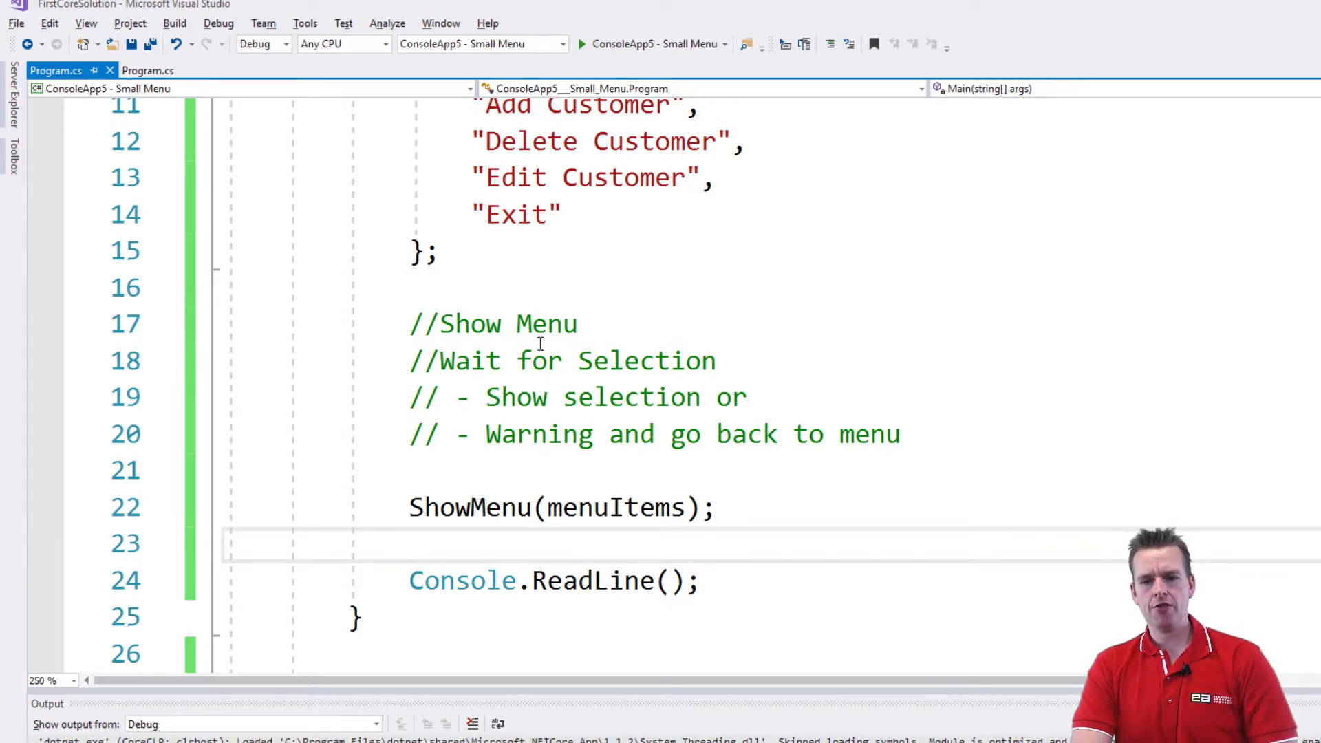
mouse_move(472, 506)
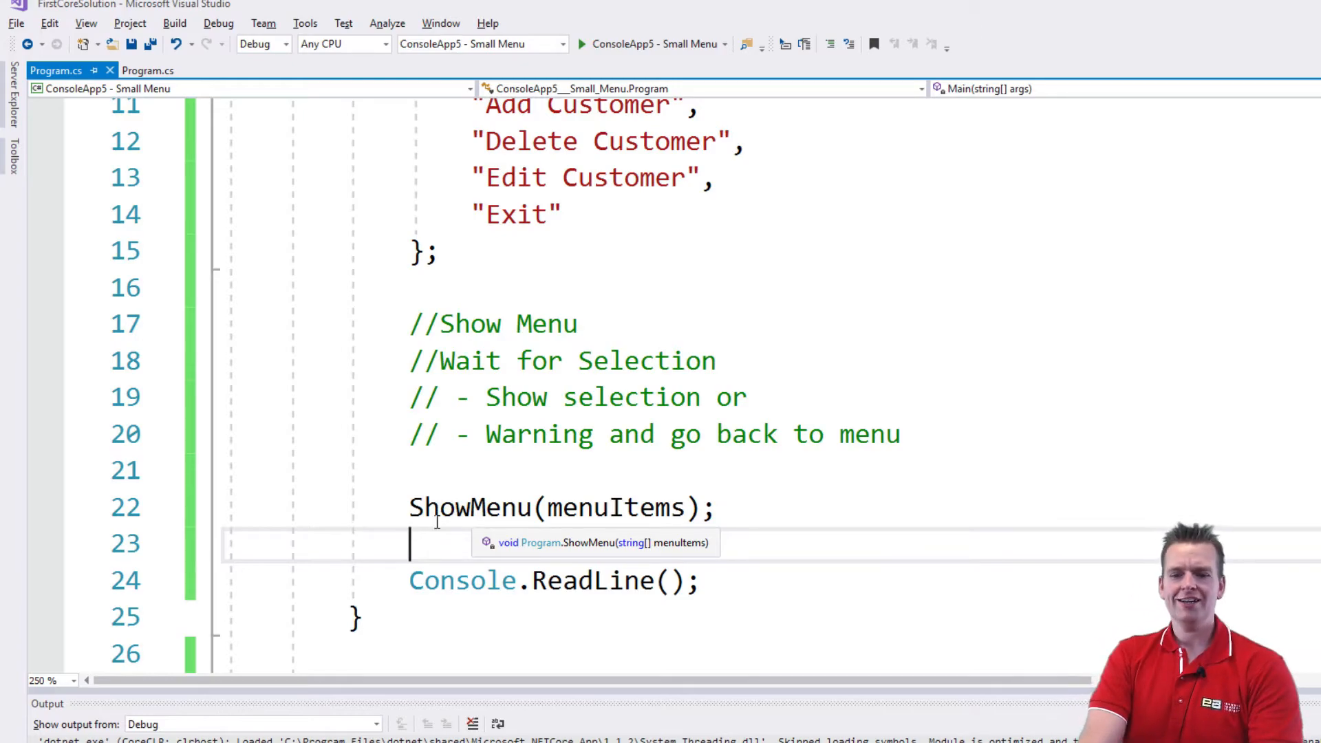
type("ShowMenu(menuItems);")
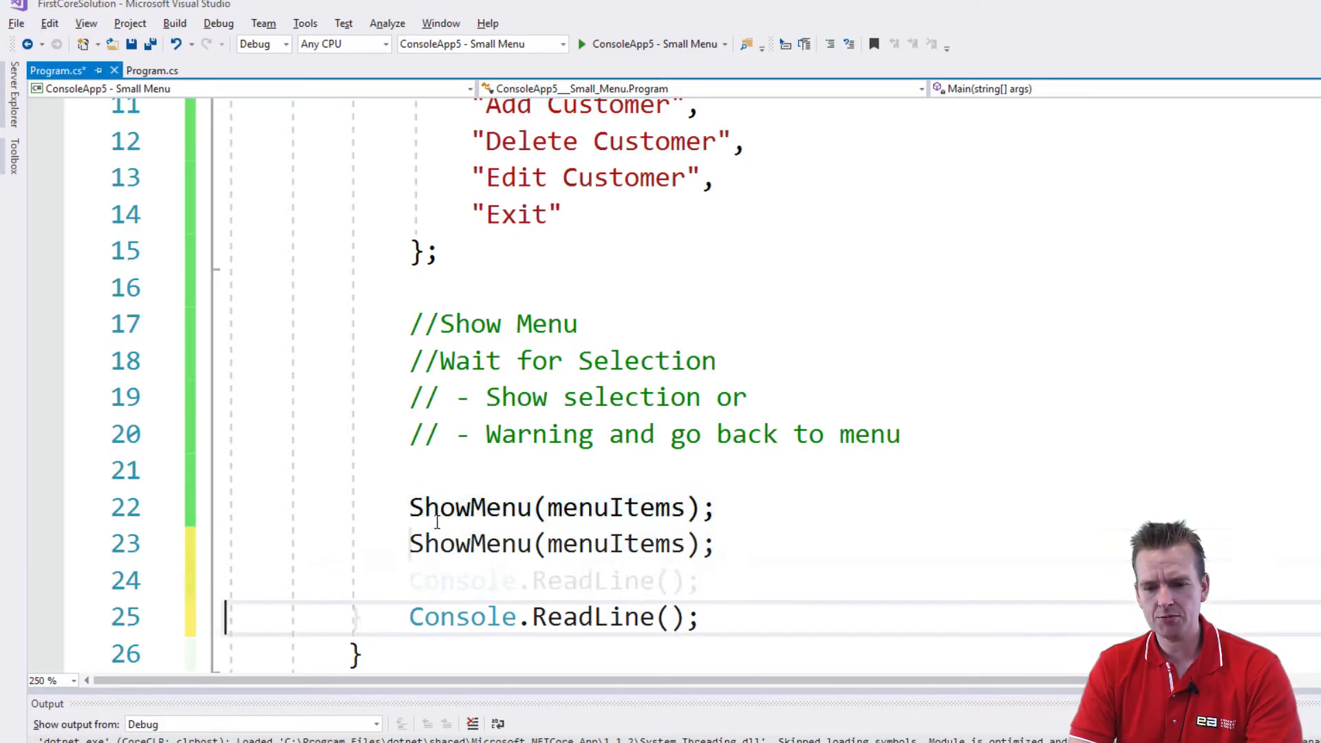